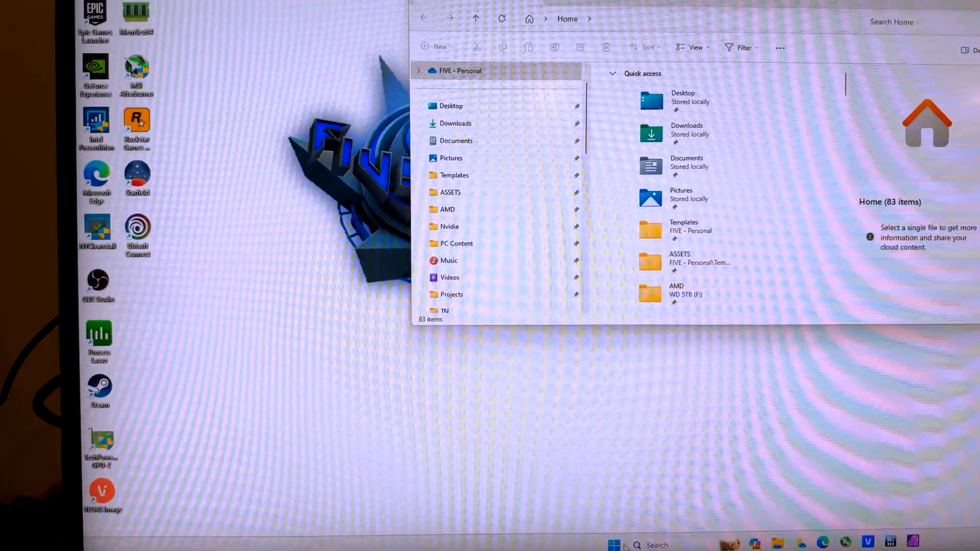
Shift-restart Windows from the Start menu power options to boot into recovery
click(613, 545)
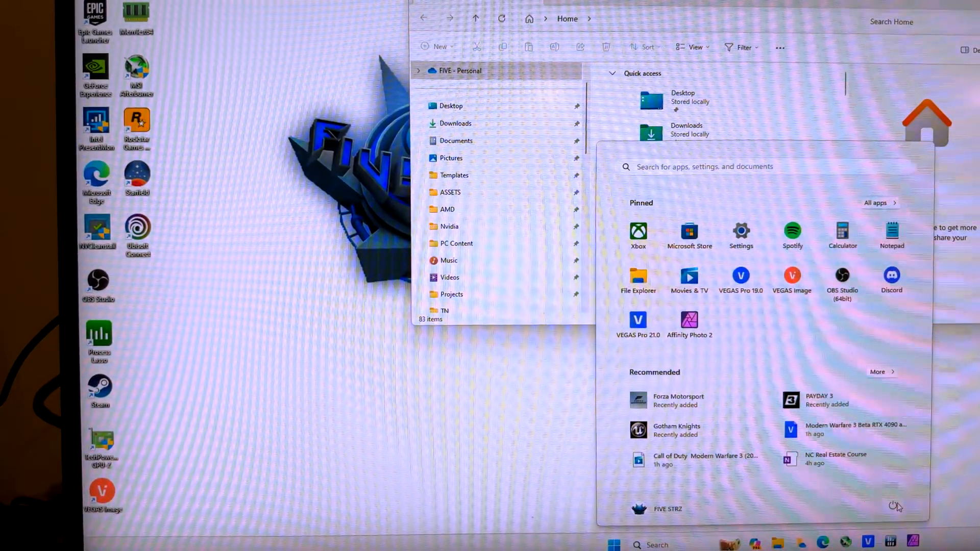
click(895, 507)
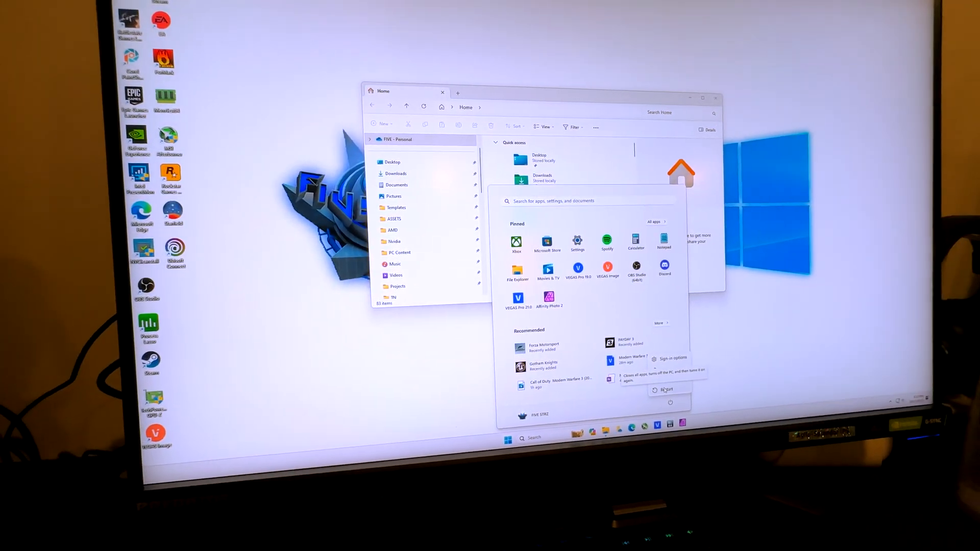
click(668, 402)
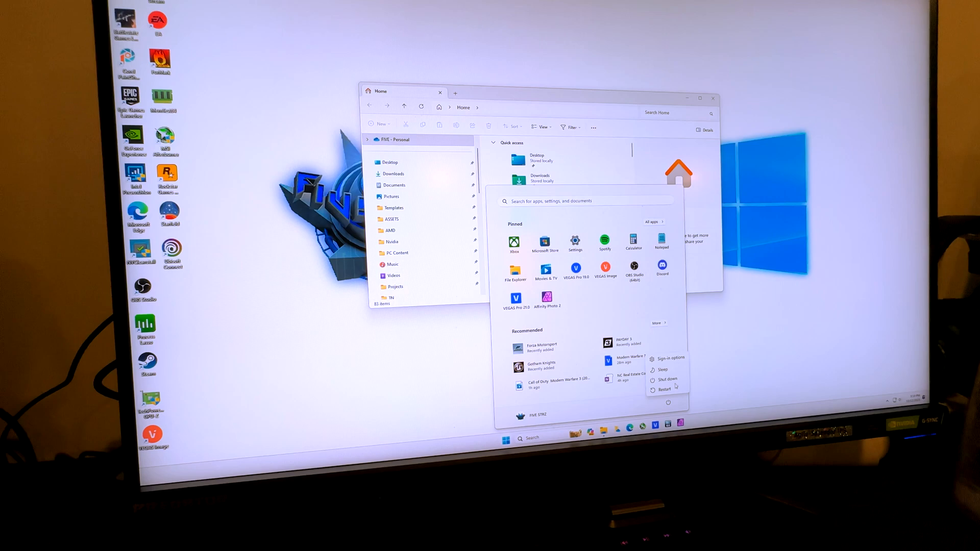
click(664, 389)
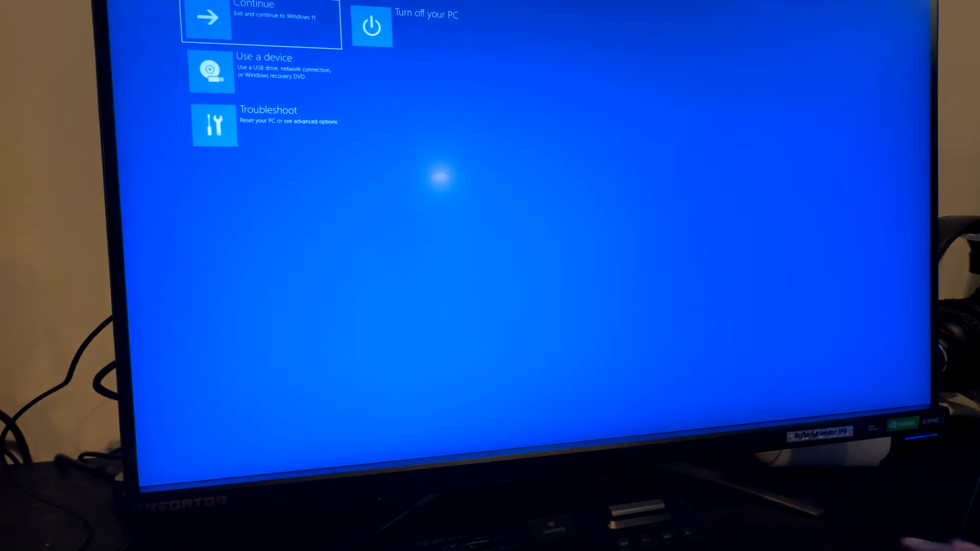
Go through Troubleshoot to the Startup Settings boot options list
click(214, 125)
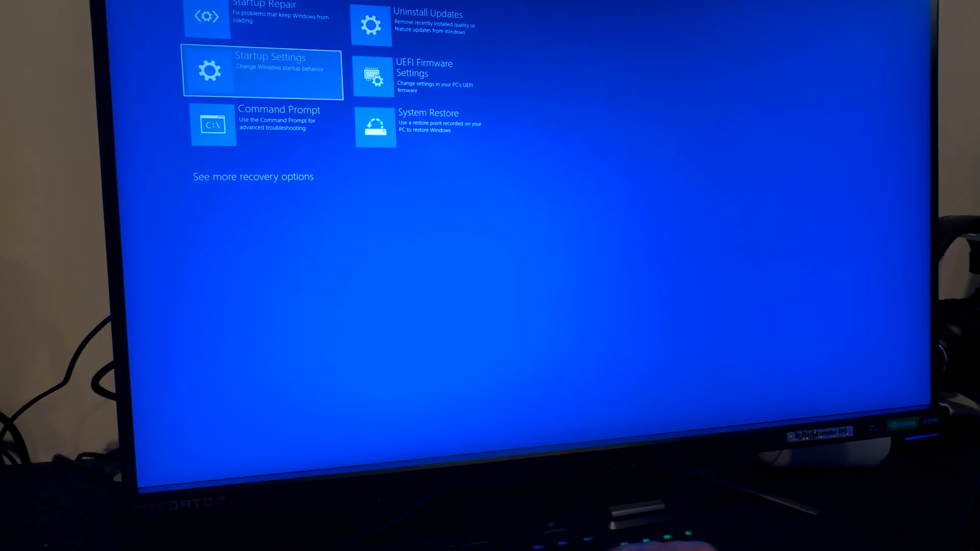
click(261, 71)
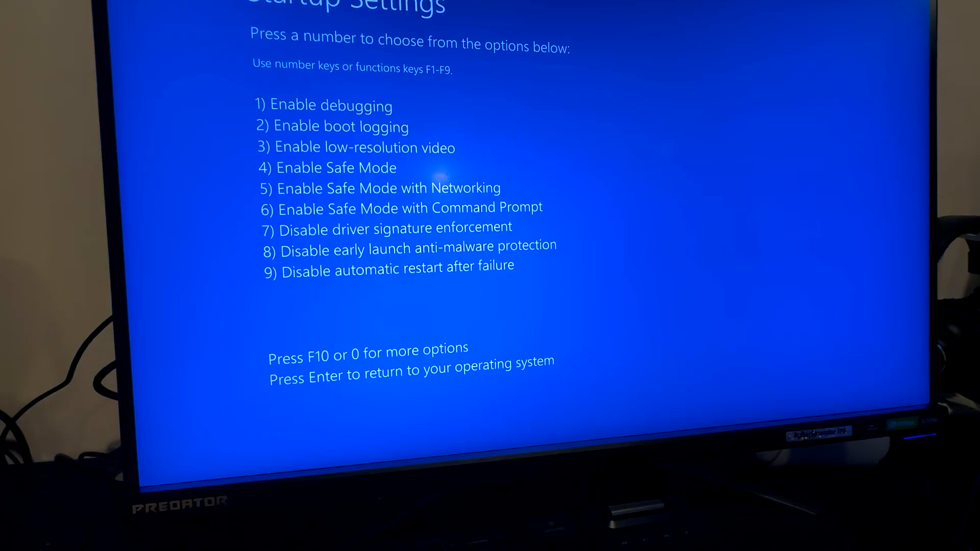